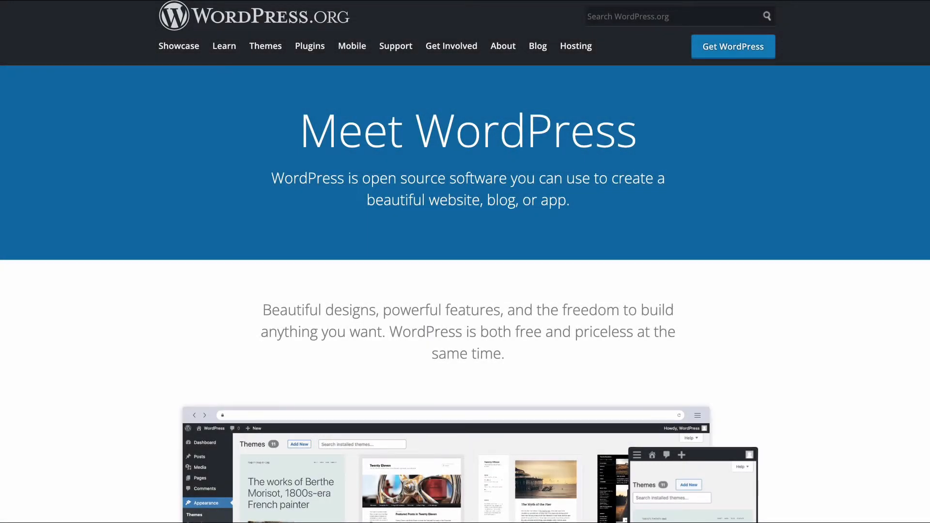
# - Download the XAMPP for OS X 8.0 64-bit installer from the Apache Friends downloads page
pyautogui.scroll(-3)
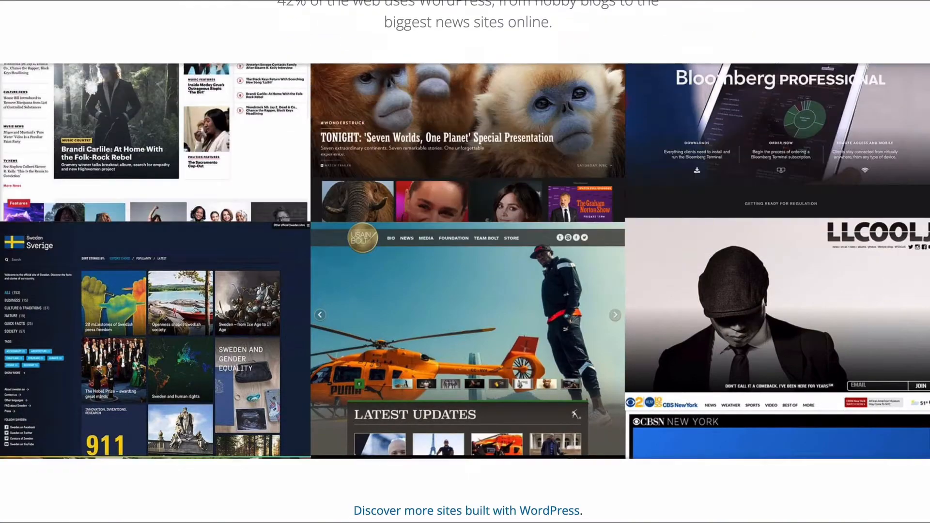
pyautogui.scroll(-3)
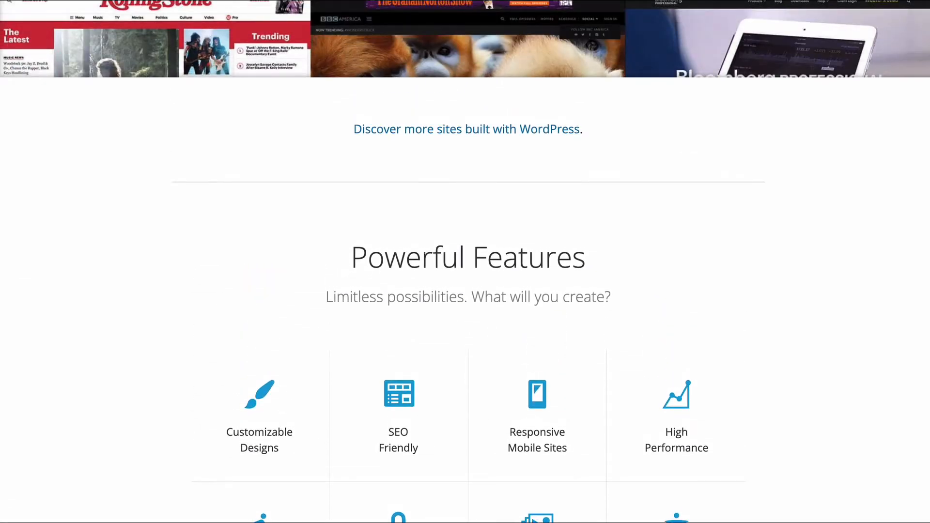
pyautogui.scroll(-3)
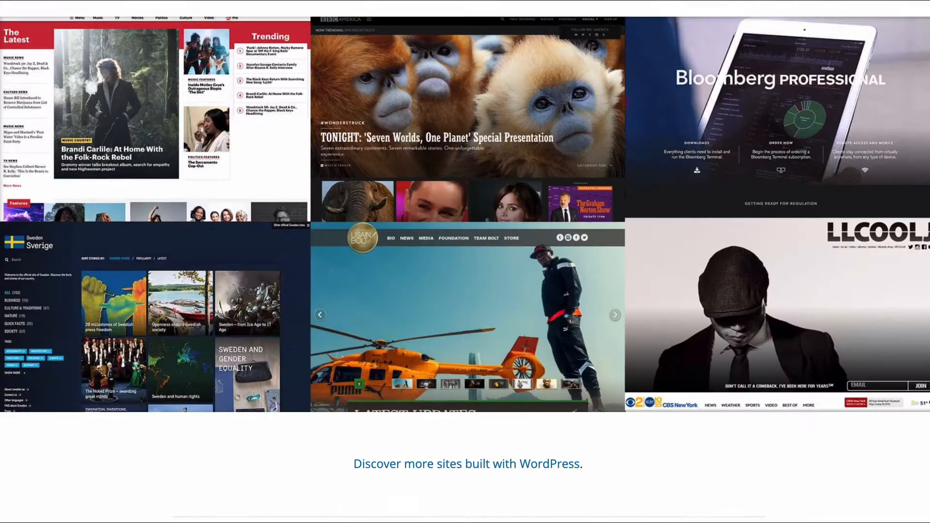
pyautogui.scroll(-3)
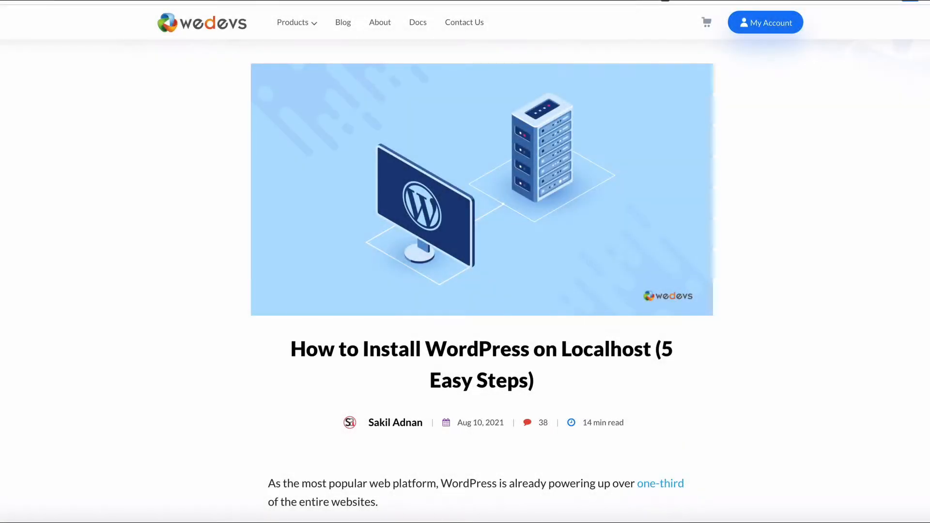
pyautogui.scroll(-3)
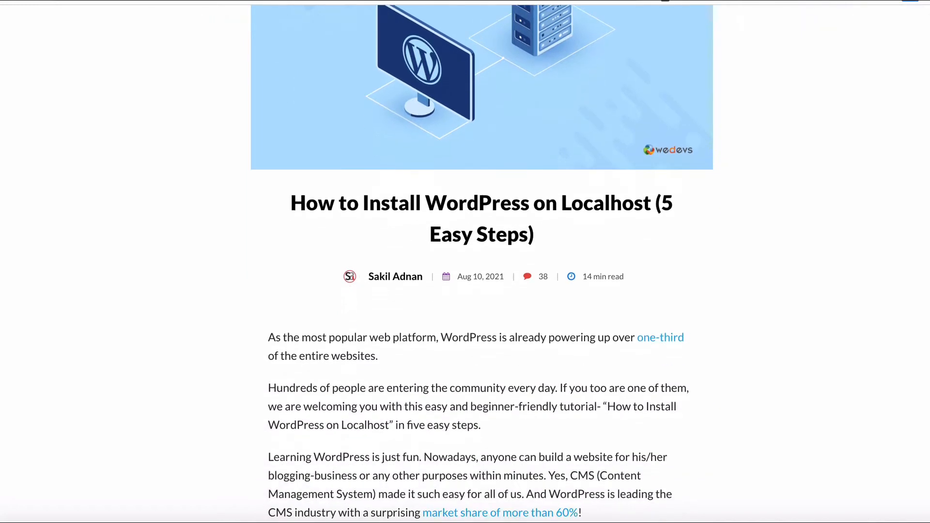
pyautogui.scroll(-3)
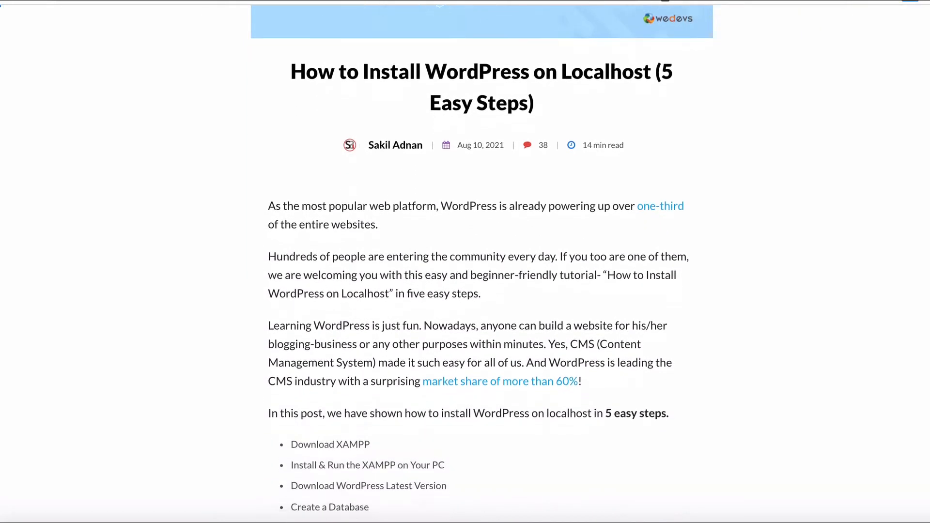
pyautogui.scroll(-3)
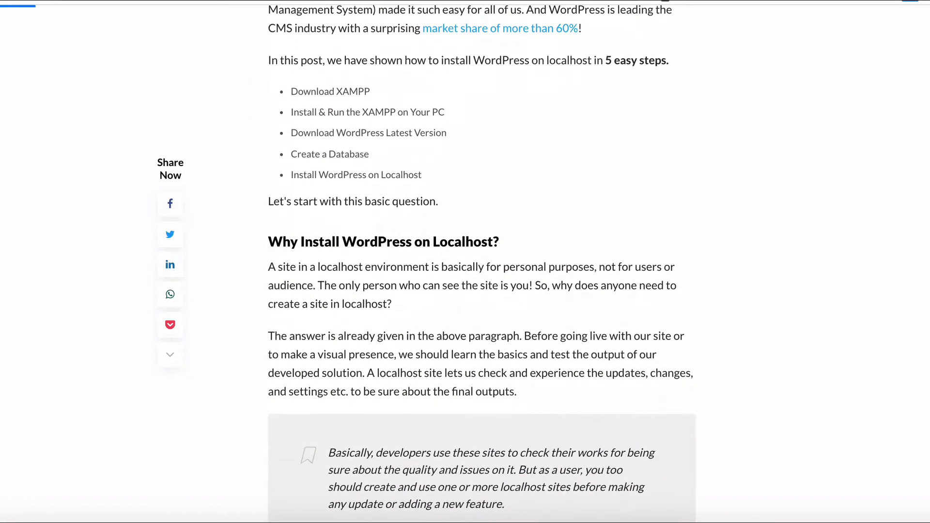
pyautogui.scroll(-3)
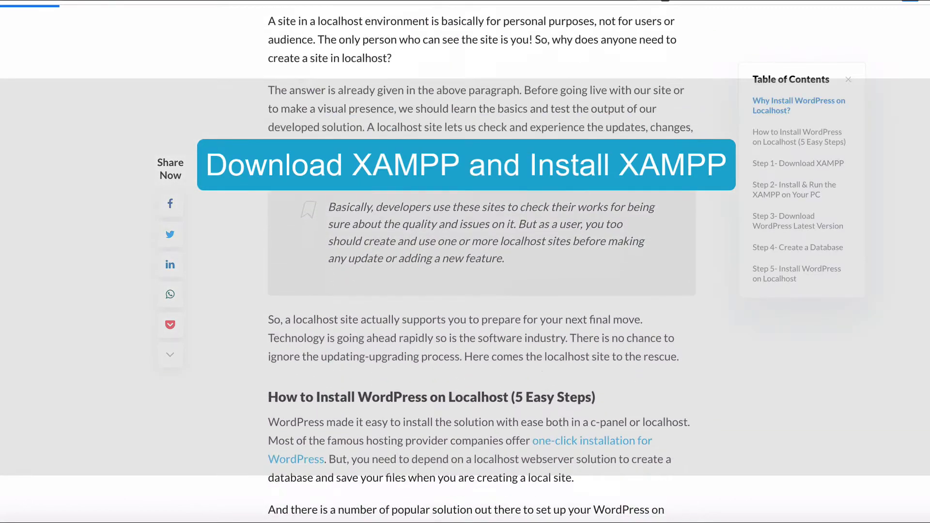
pyautogui.scroll(-3)
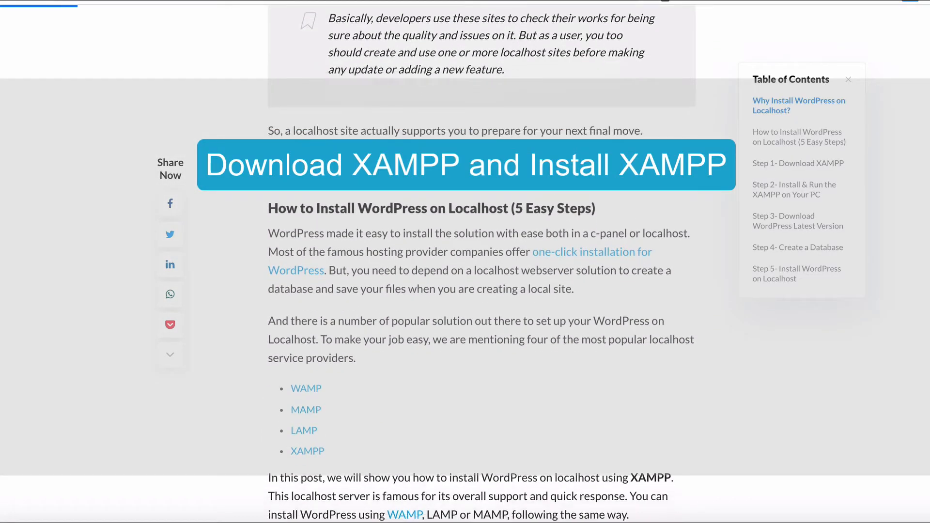
pyautogui.scroll(-3)
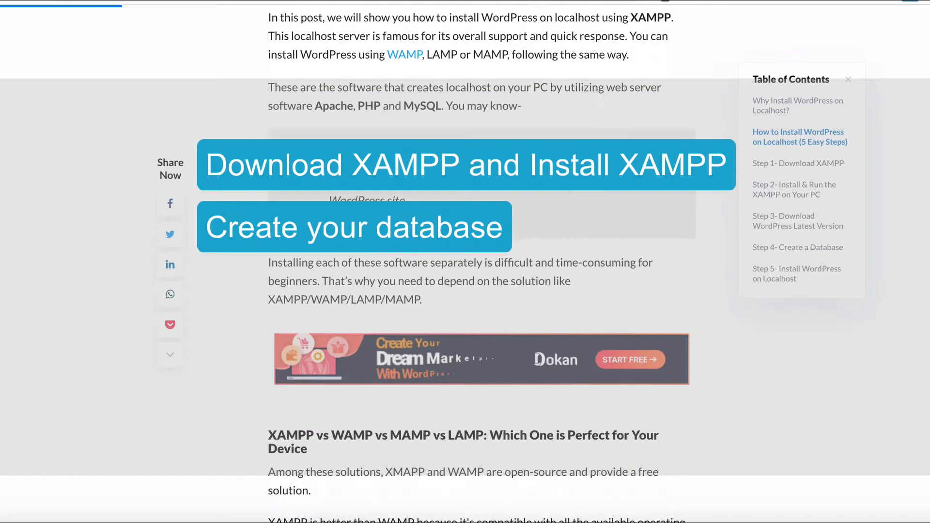
pyautogui.scroll(-3)
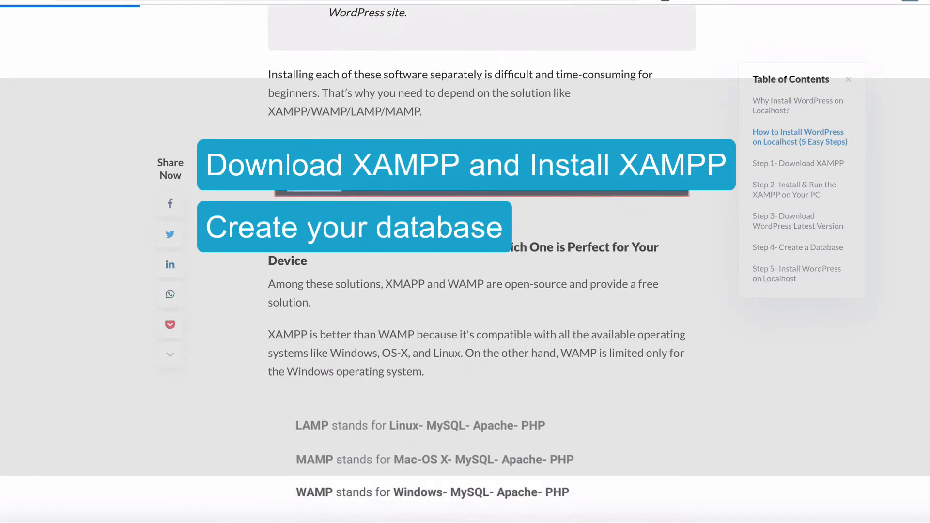
pyautogui.scroll(-3)
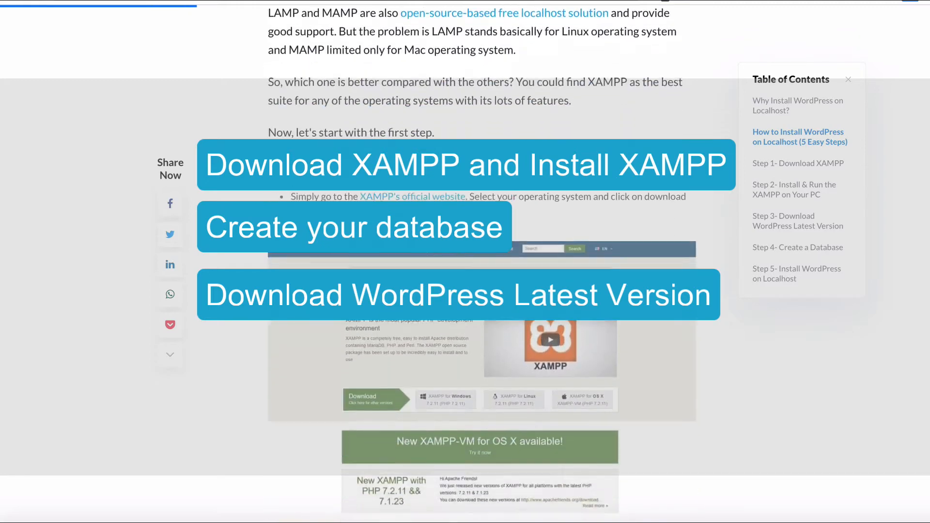
pyautogui.scroll(-3)
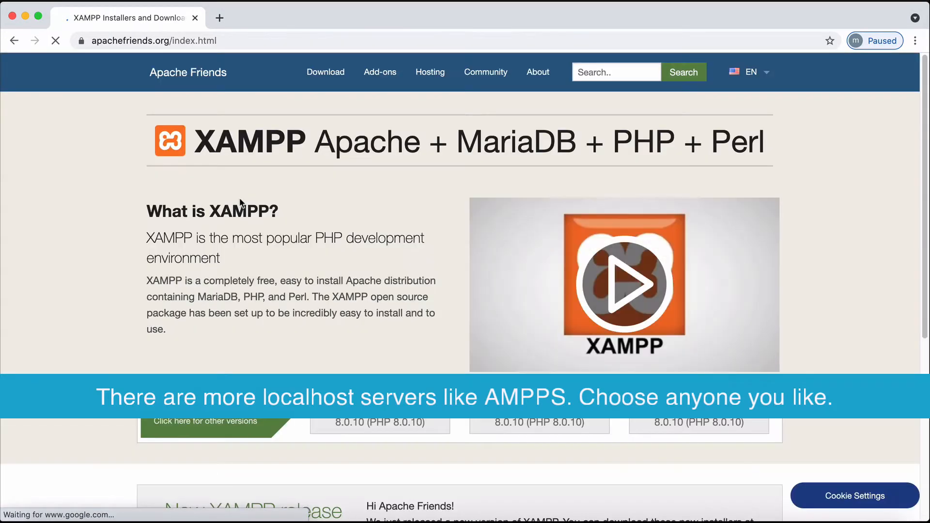
pyautogui.scroll(-3)
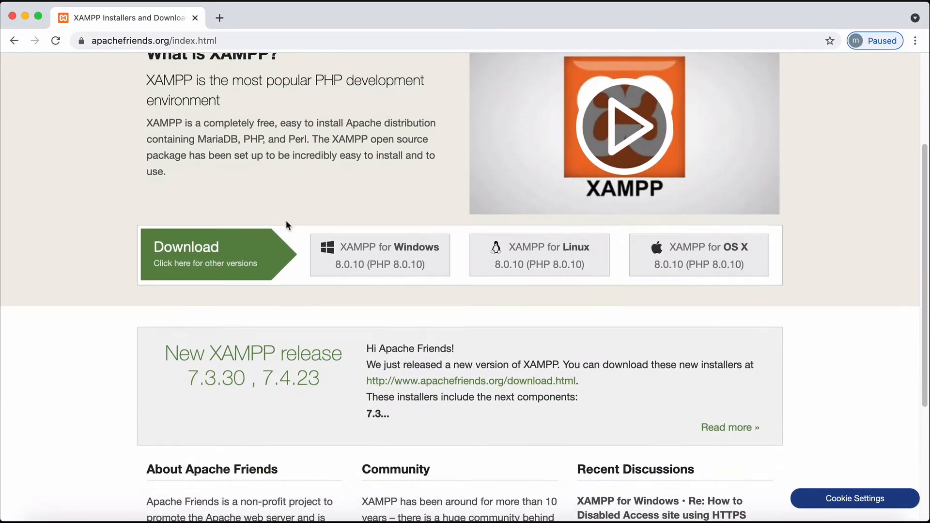
pyautogui.scroll(3)
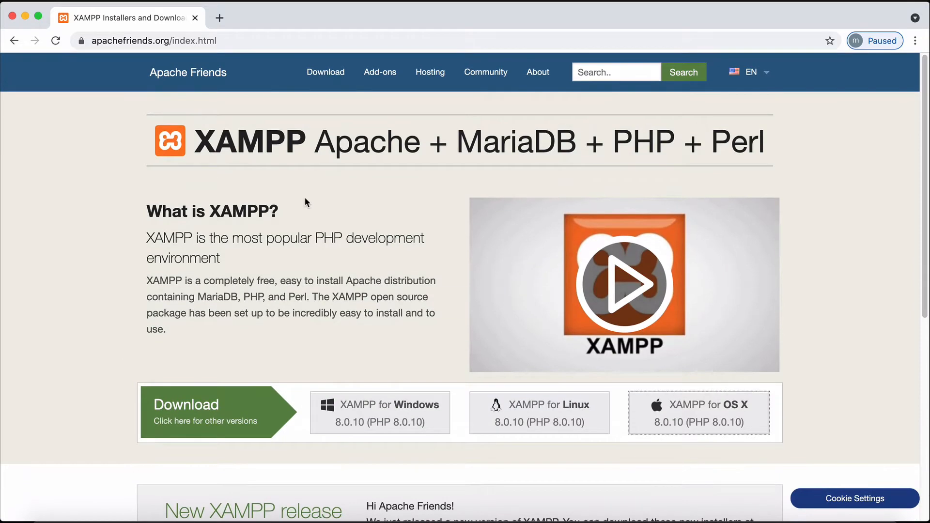
pyautogui.click(186, 404)
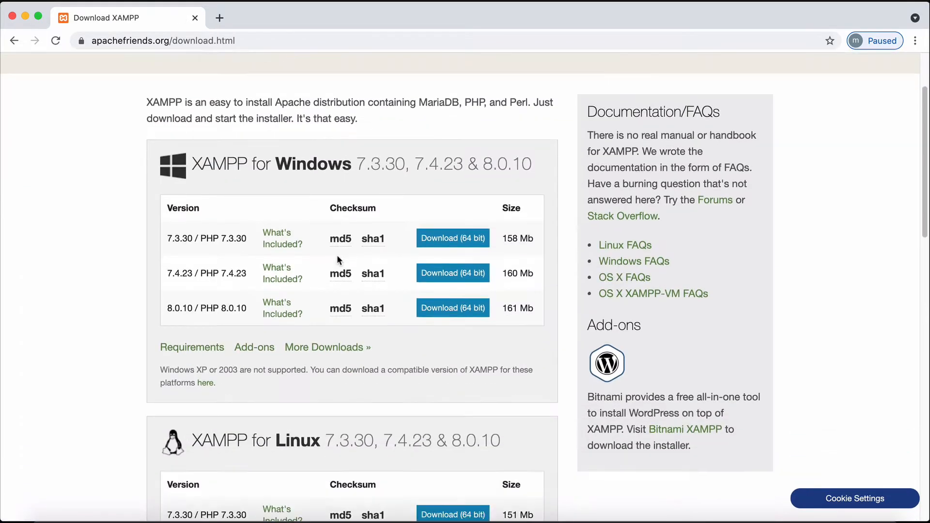
pyautogui.scroll(-3)
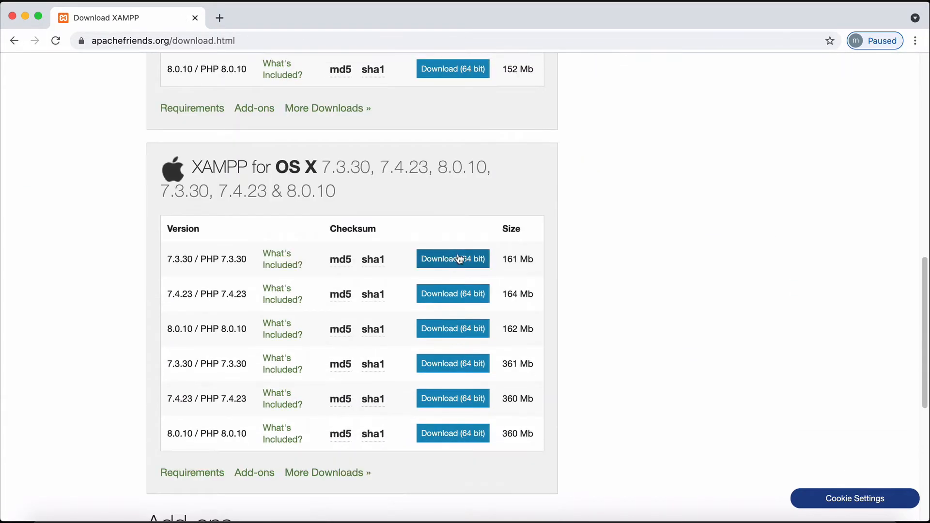
pyautogui.click(452, 259)
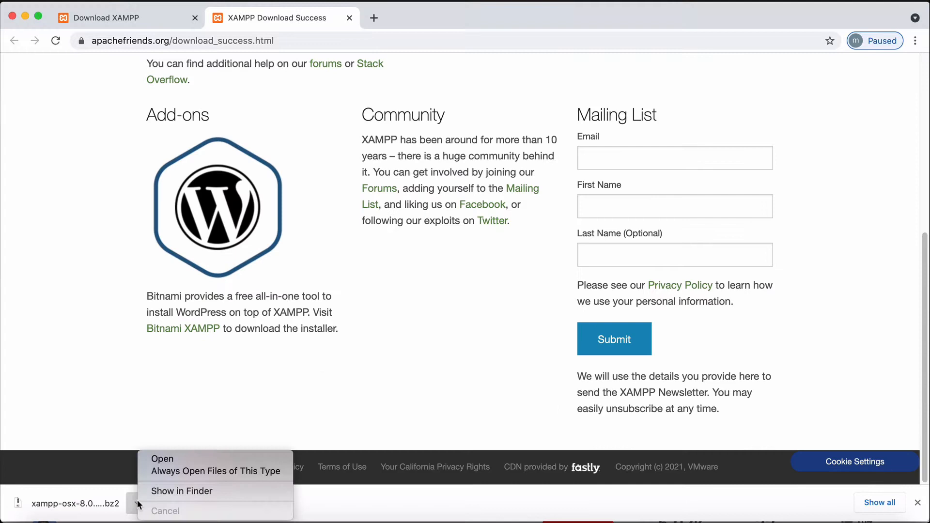
# - Run the xampp-osx .dmg from Downloads and step through the installer to the XAMPP 8.0.10 welcome window
pyautogui.click(181, 491)
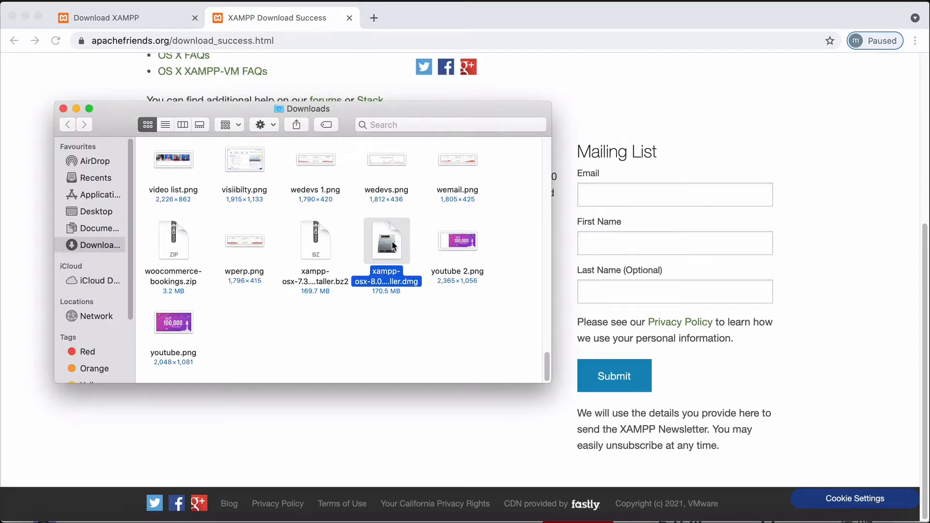
pyautogui.doubleClick(386, 240)
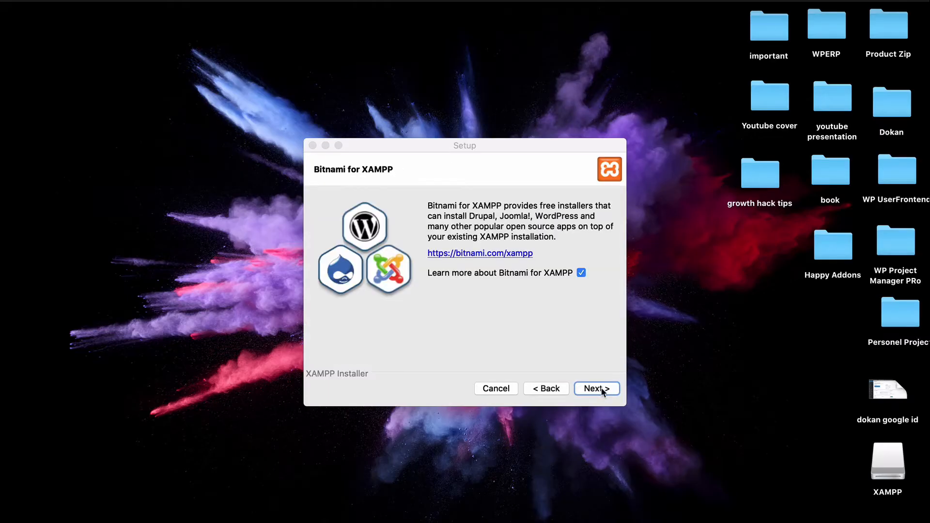
pyautogui.click(596, 388)
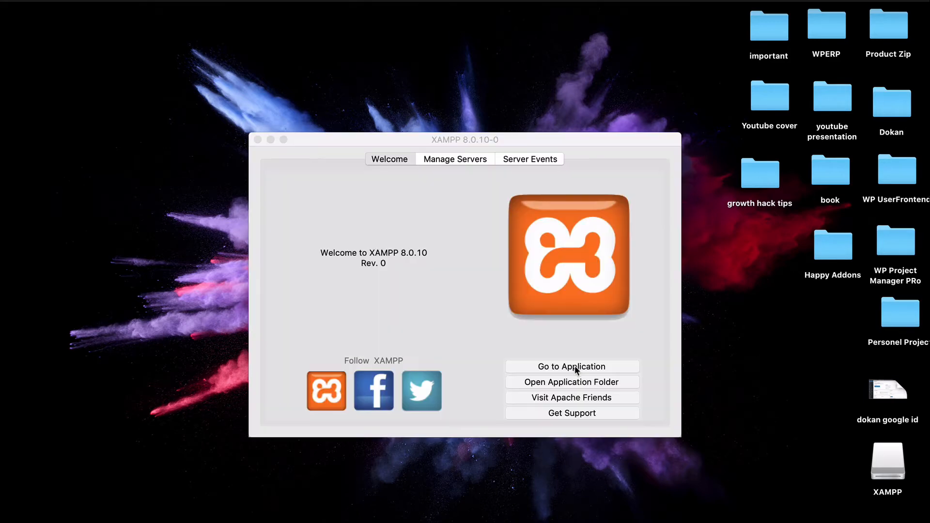
pyautogui.moveTo(462, 238)
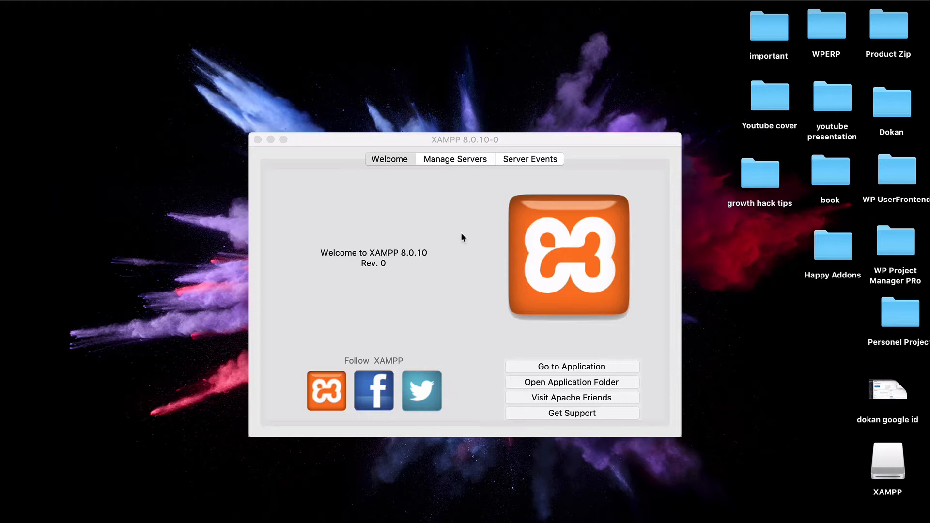
# - Check Manage Servers, then launch the localhost XAMPP dashboard via Go to Application
pyautogui.click(455, 159)
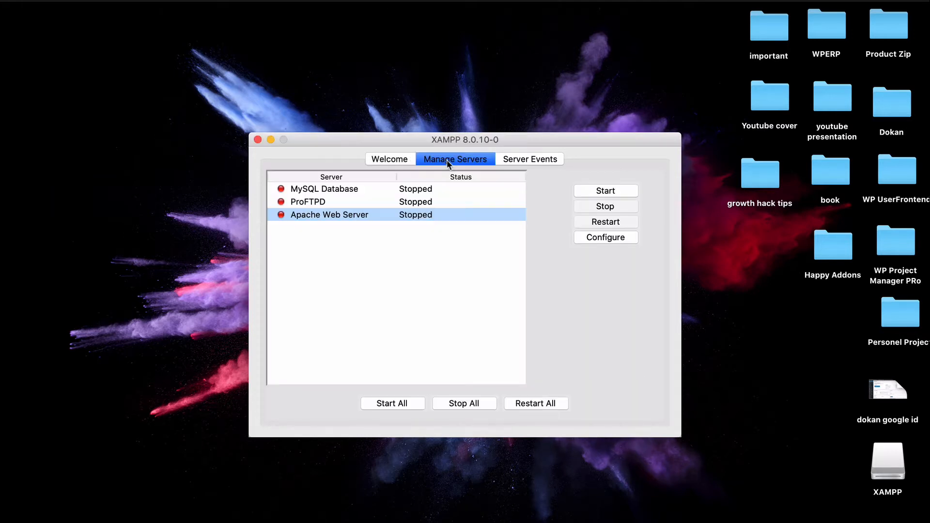
pyautogui.click(389, 158)
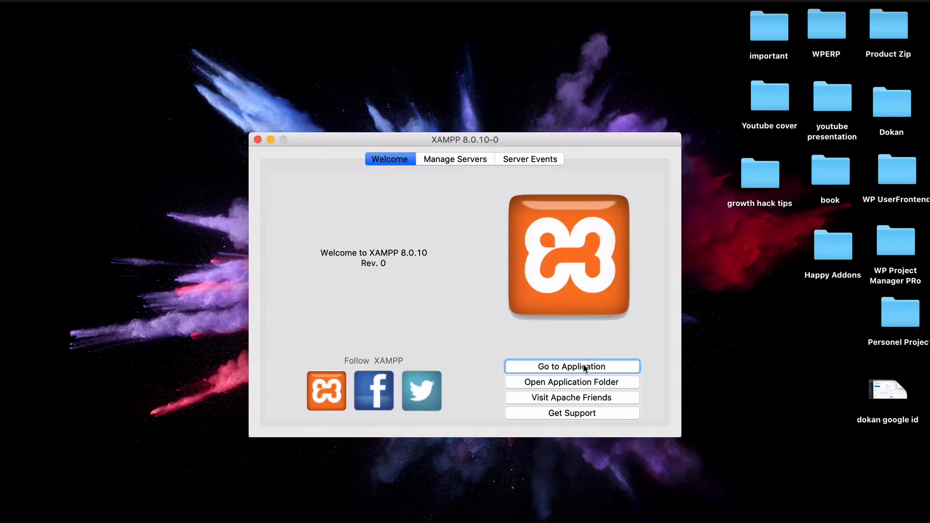
pyautogui.click(572, 366)
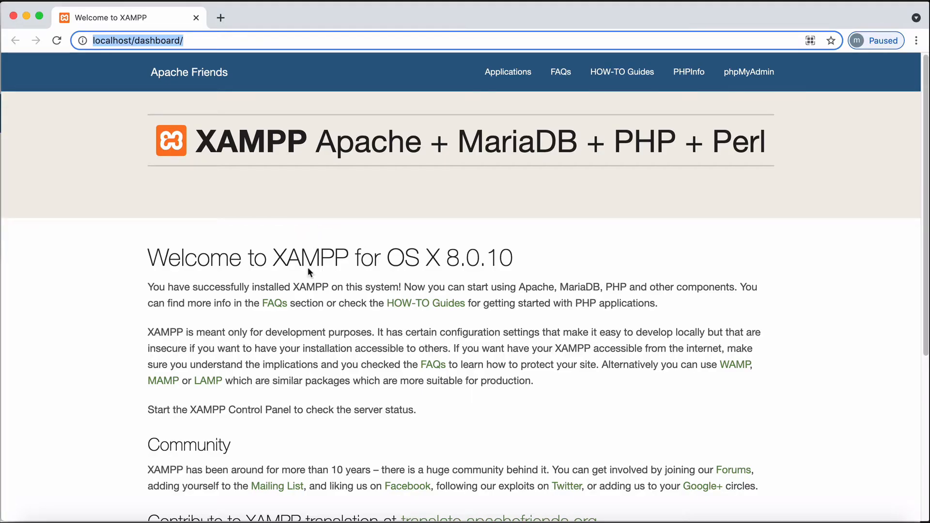
# - Create a new empty database named WordPress from phpMyAdmin's Databases page
pyautogui.scroll(-3)
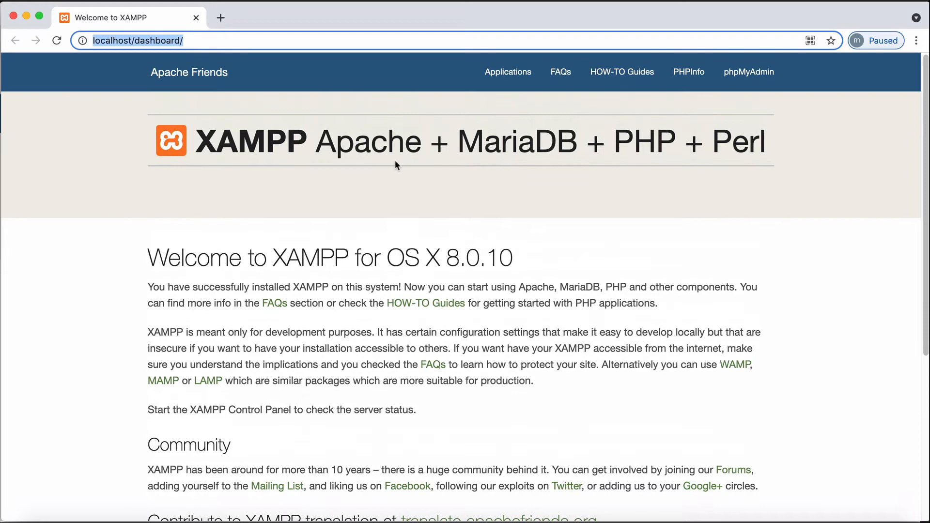
pyautogui.click(748, 72)
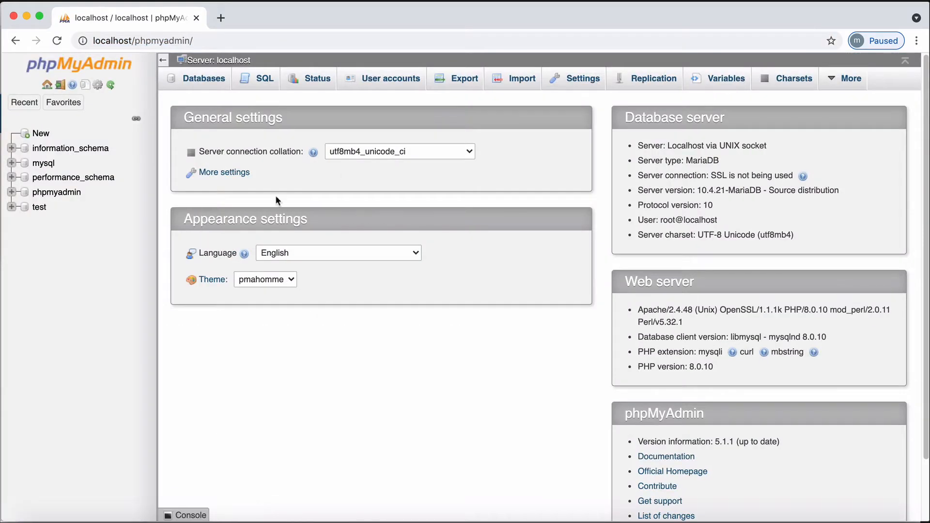
pyautogui.click(203, 78)
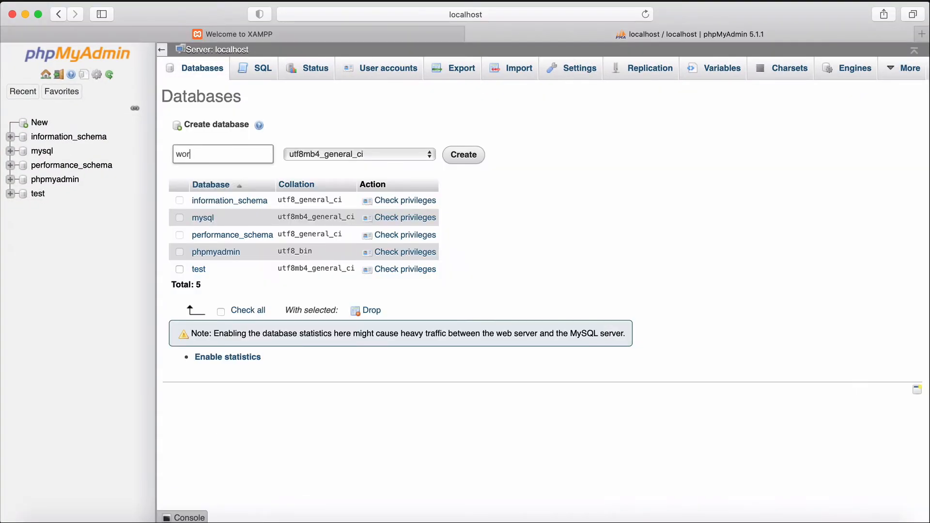
pyautogui.write('WordPress')
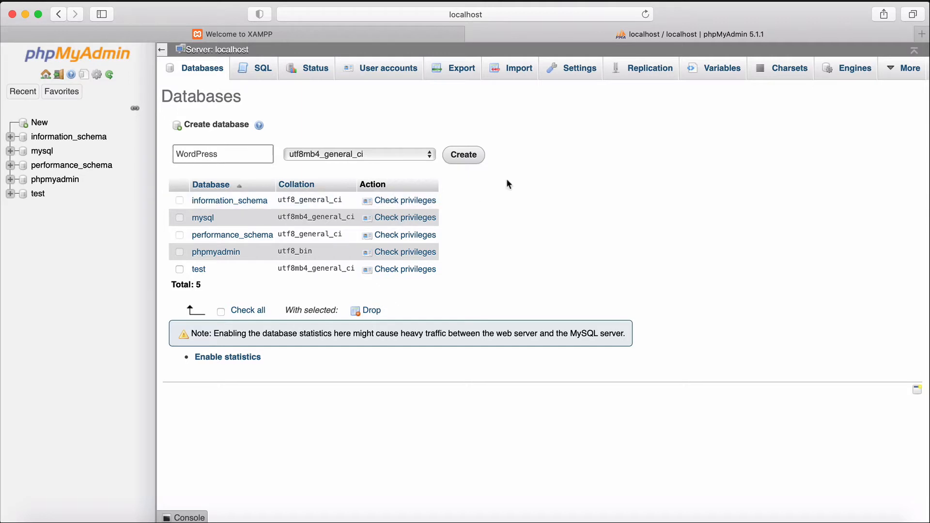
pyautogui.click(463, 155)
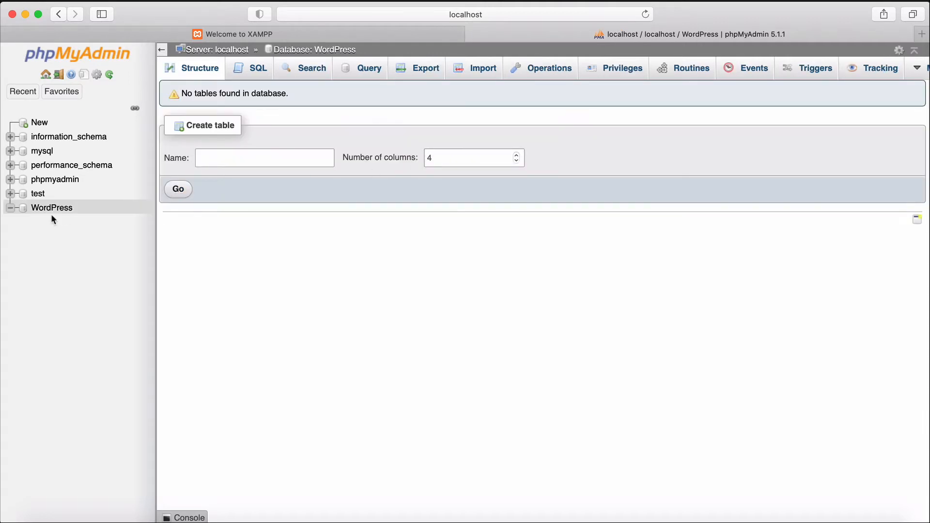
pyautogui.moveTo(309, 182)
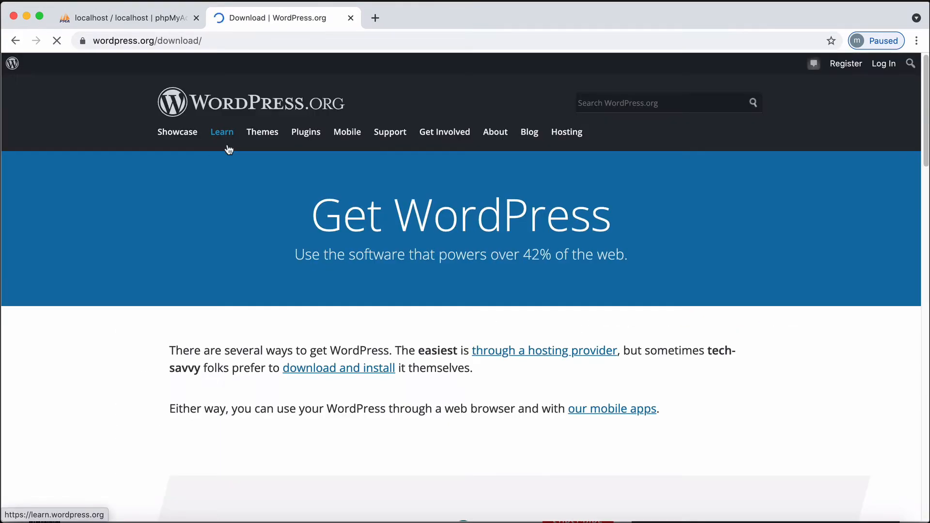
# - Download the WordPress 5.8.1 package from the WordPress.org download page
pyautogui.scroll(-3)
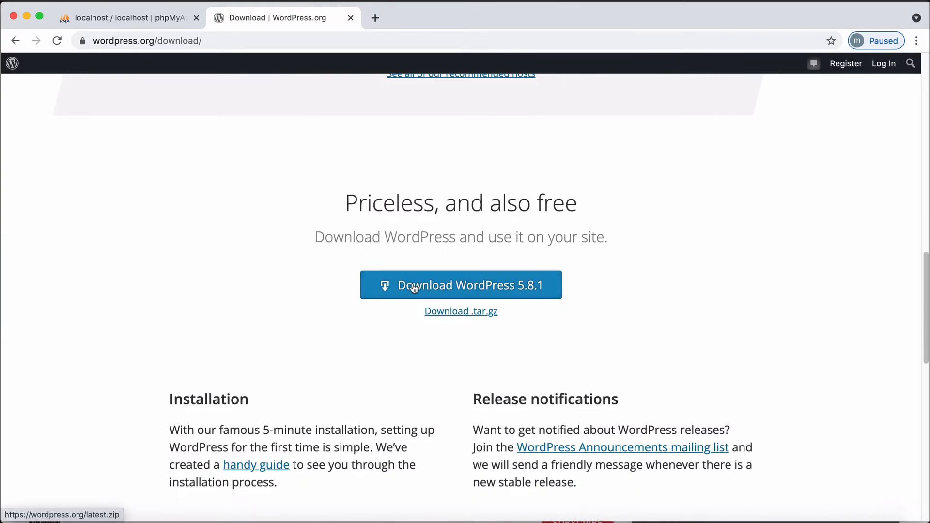
pyautogui.click(460, 284)
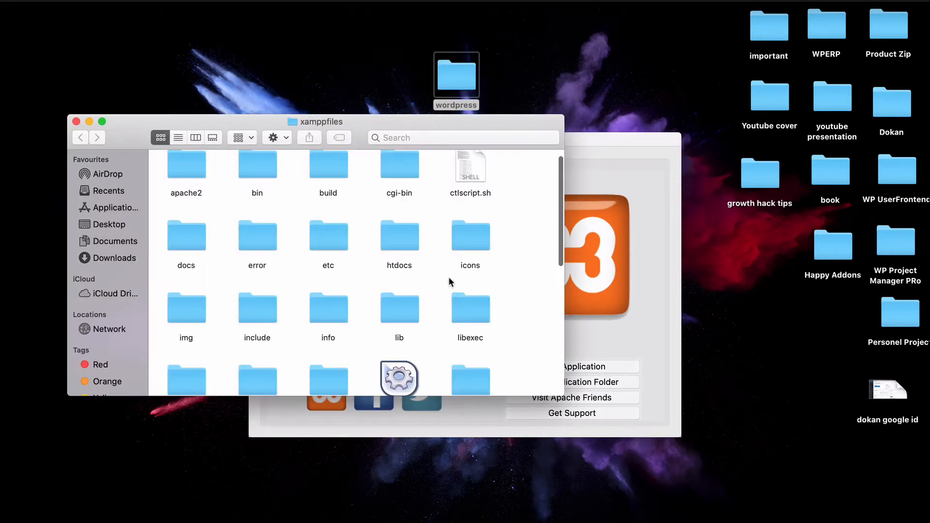
# - Place the wordpress folder inside xamppfiles/htdocs and enter it
pyautogui.doubleClick(399, 235)
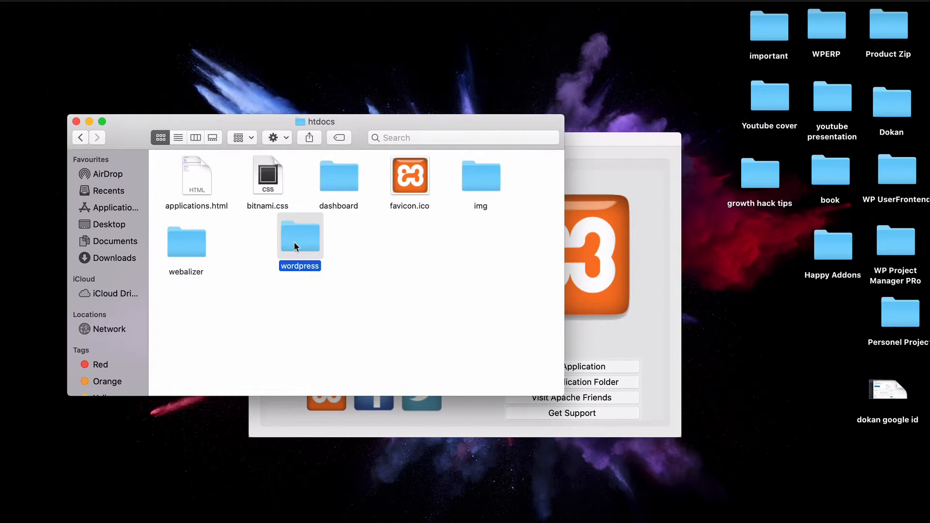
pyautogui.doubleClick(300, 237)
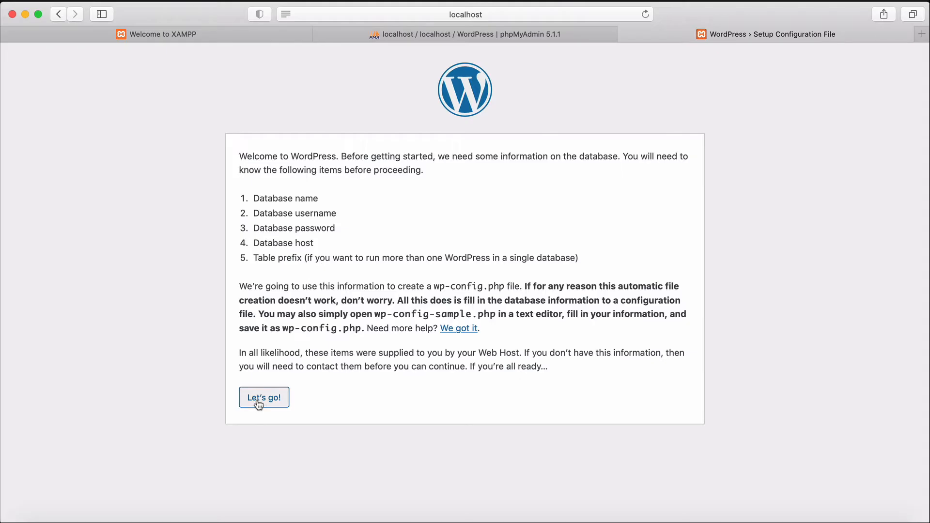
# - Submit database wordpress, username root, host localhost and prefix wp_ in WordPress setup
pyautogui.click(263, 397)
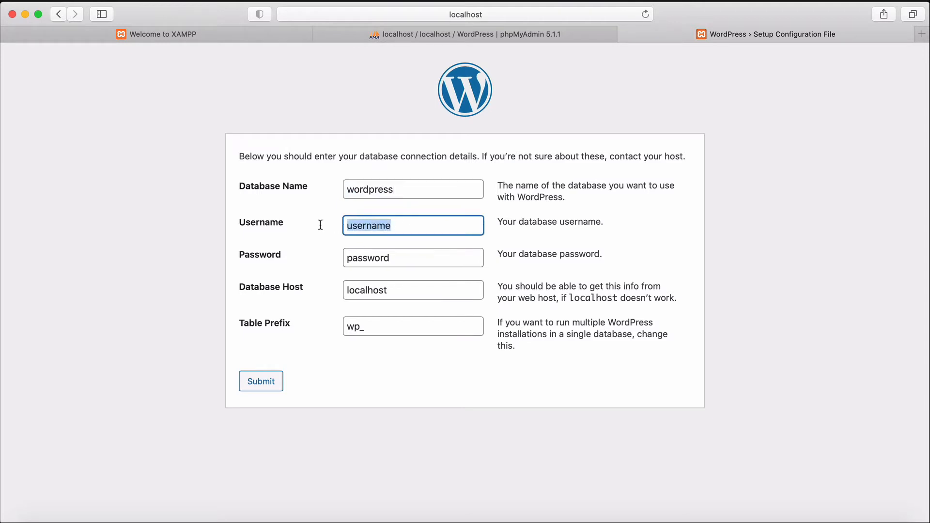
pyautogui.write('root')
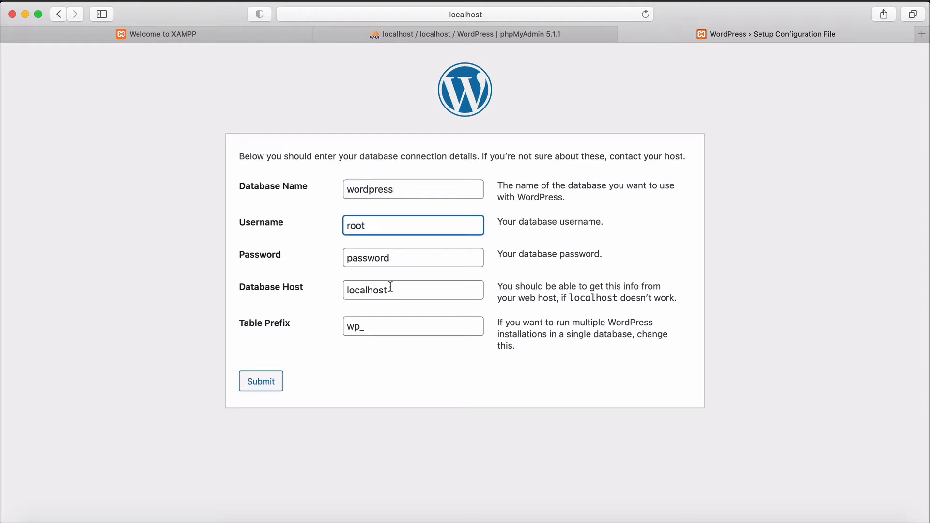
pyautogui.click(413, 257)
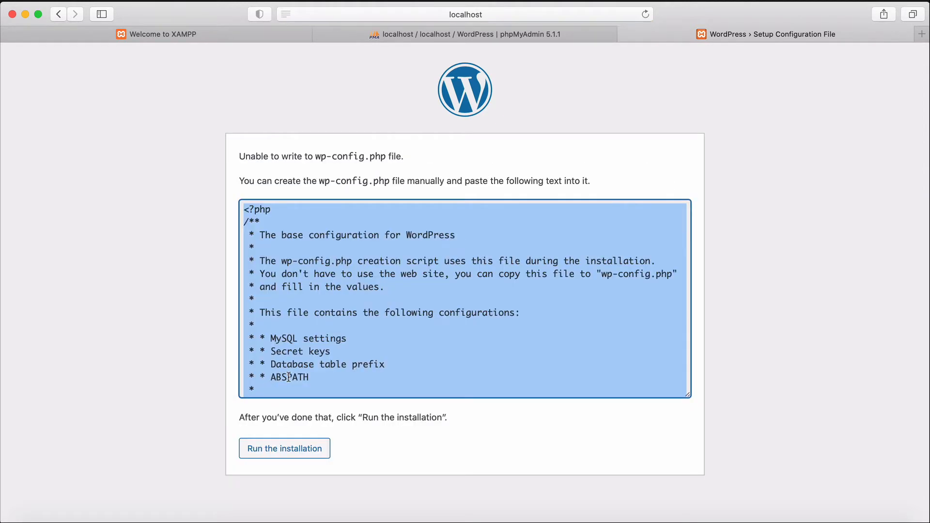
pyautogui.moveTo(349, 375)
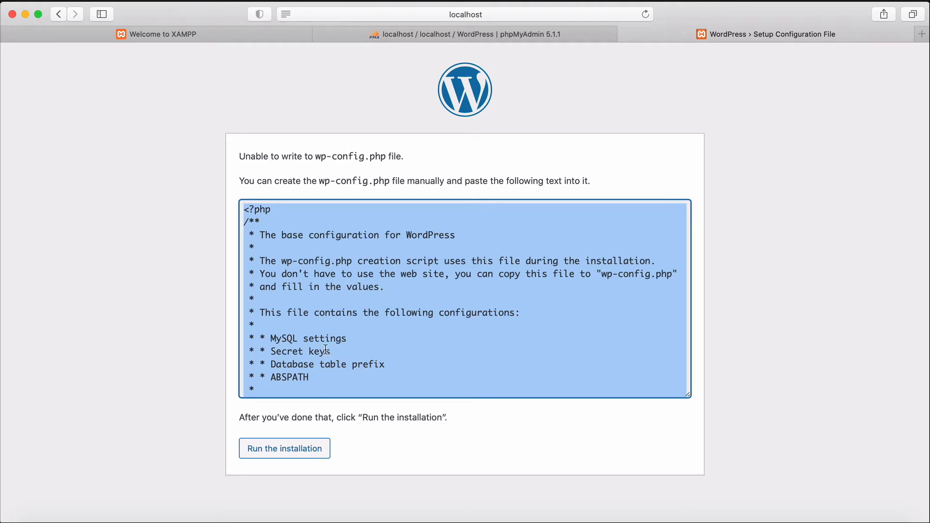
pyautogui.moveTo(399, 212)
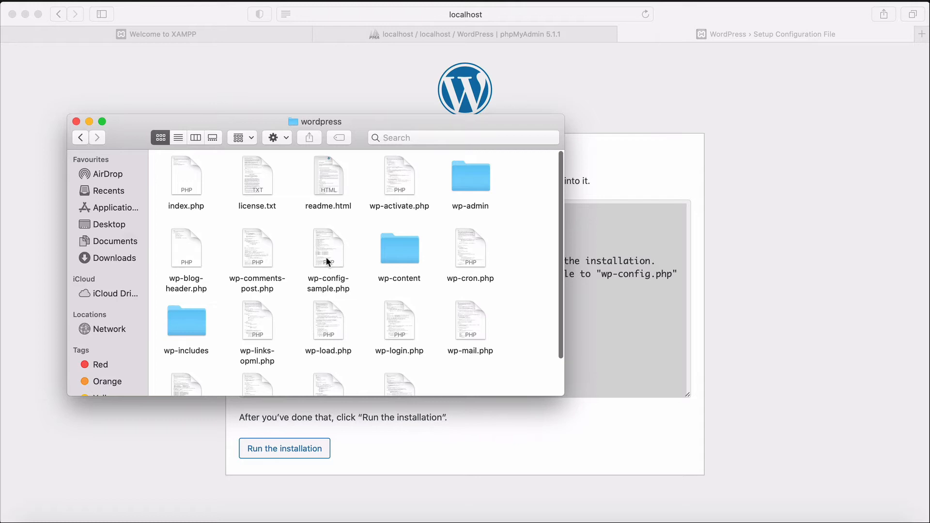
# - Paste the config text into wp-config-sample.php, save it and rename it to wp-config.php
pyautogui.click(328, 248)
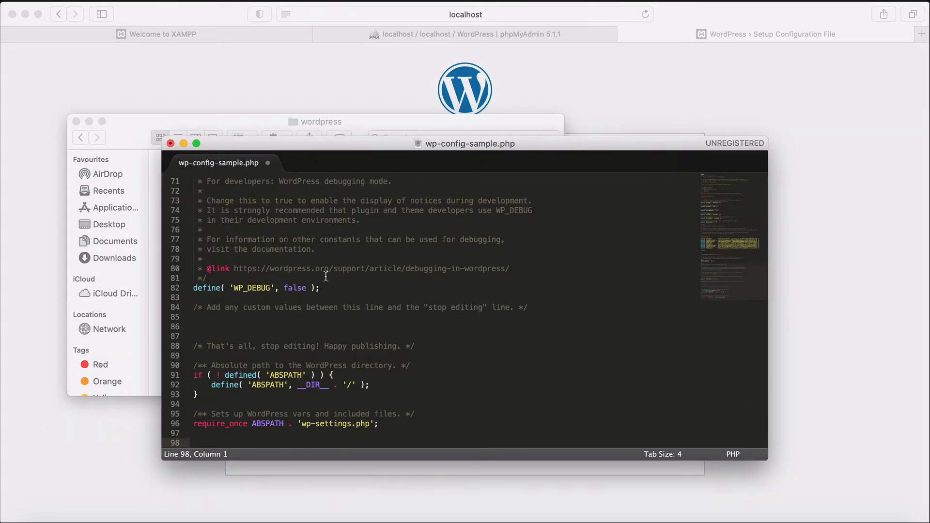
pyautogui.press('cmd+s')
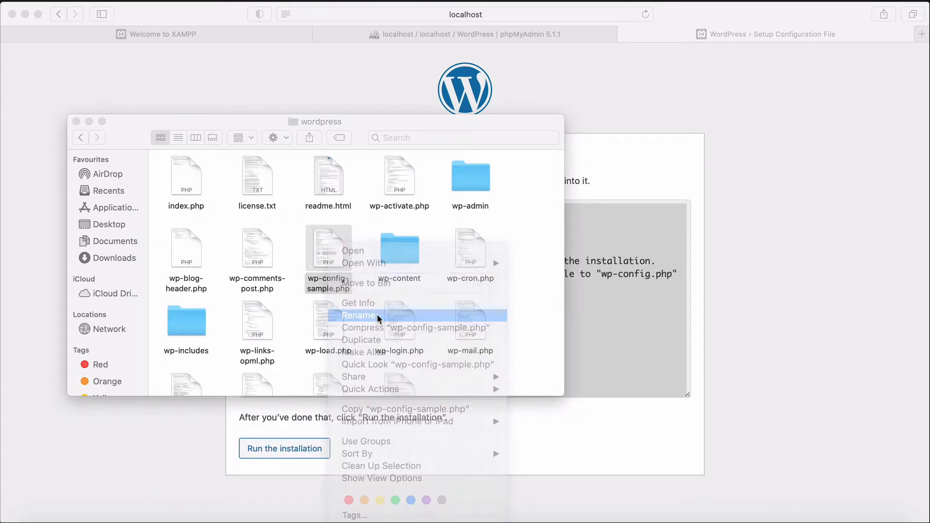
pyautogui.click(359, 315)
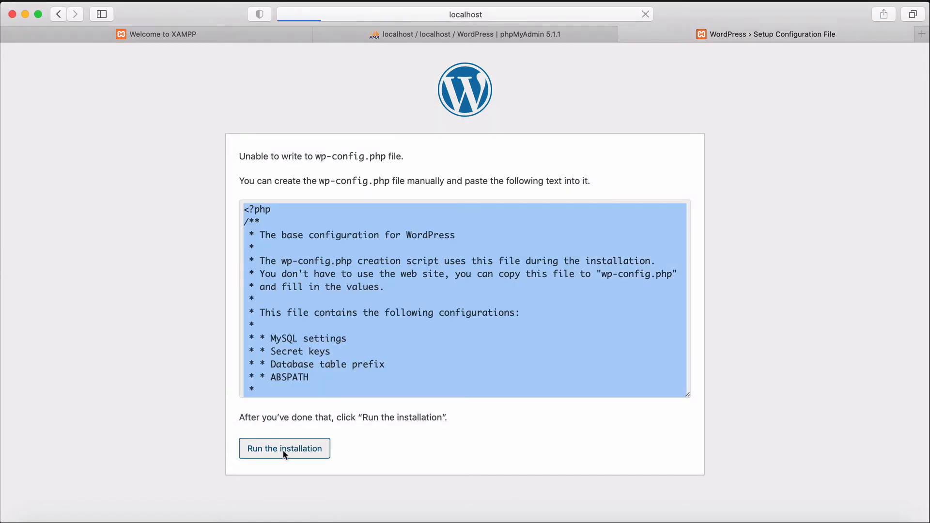
# - Install WordPress with site title BlogsWorld and admin user, reaching the Success! page
pyautogui.click(284, 448)
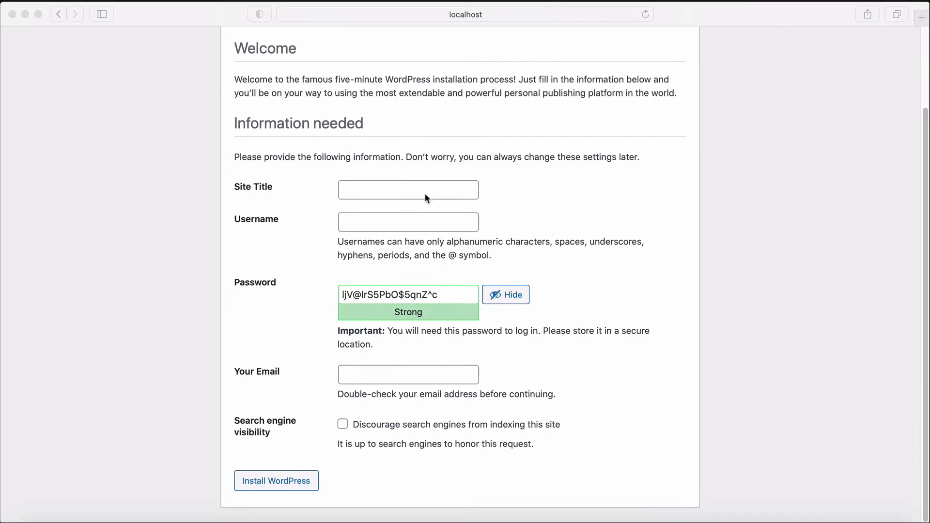
pyautogui.write('BlogsWorld')
pyautogui.write('n')
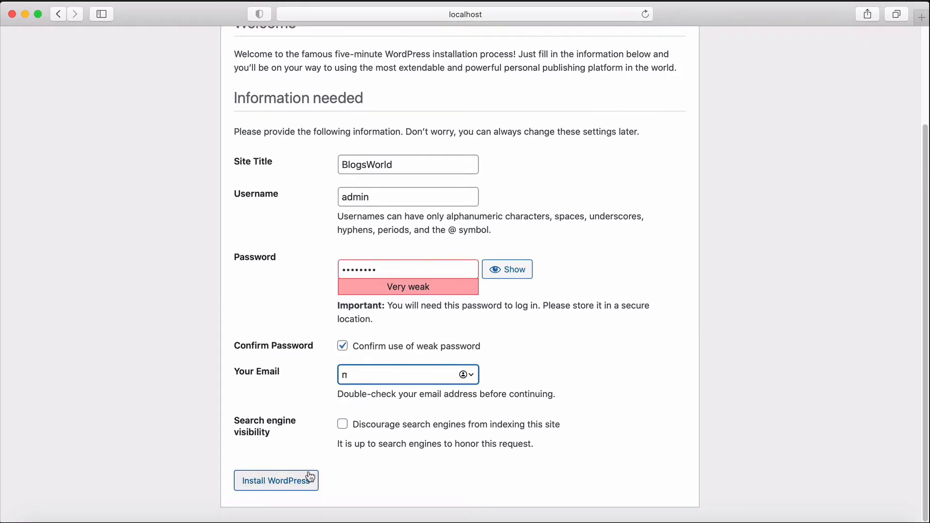
pyautogui.click(276, 480)
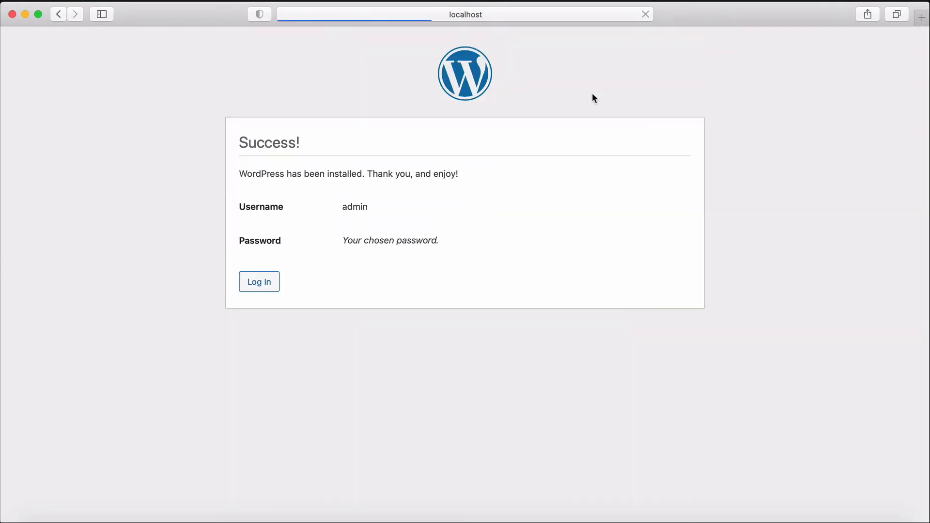
# - Log in as admin and preview the BlogsWorld site showing its Hello world! post
pyautogui.click(259, 281)
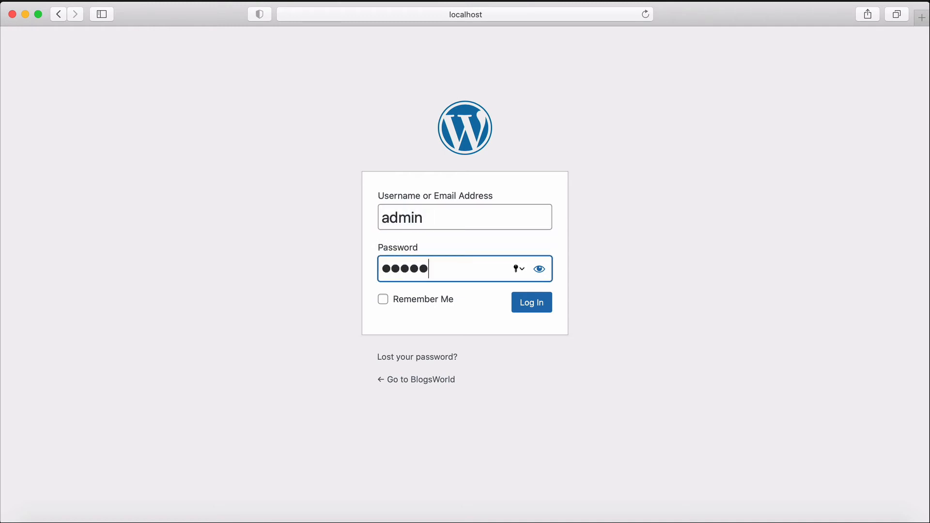
pyautogui.click(531, 302)
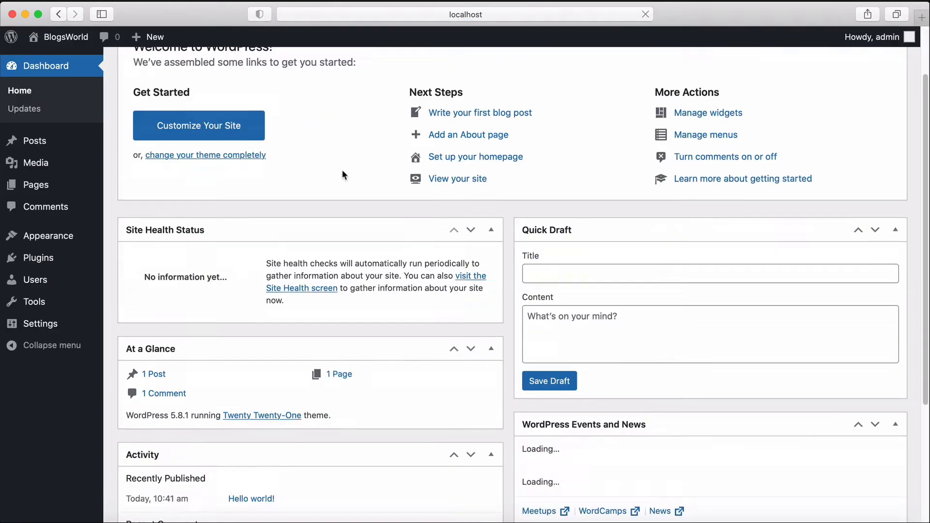
pyautogui.scroll(-3)
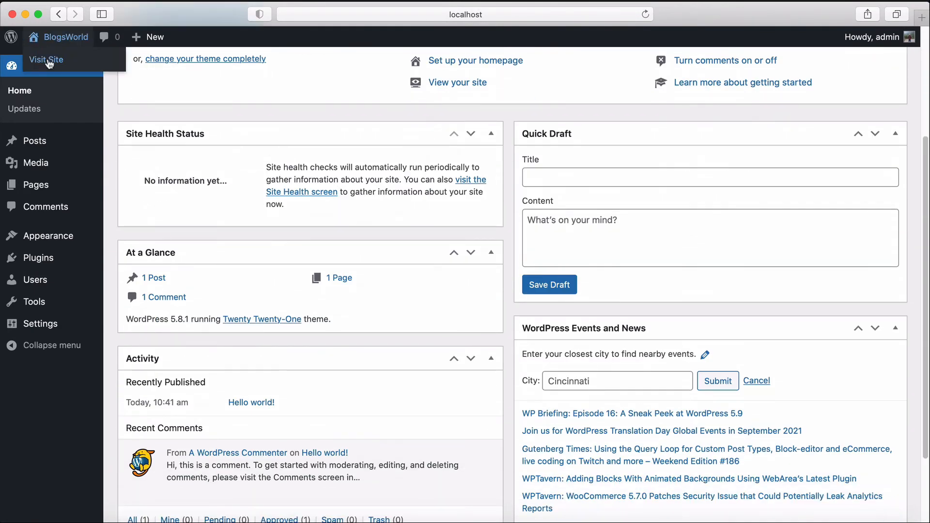
pyautogui.click(46, 59)
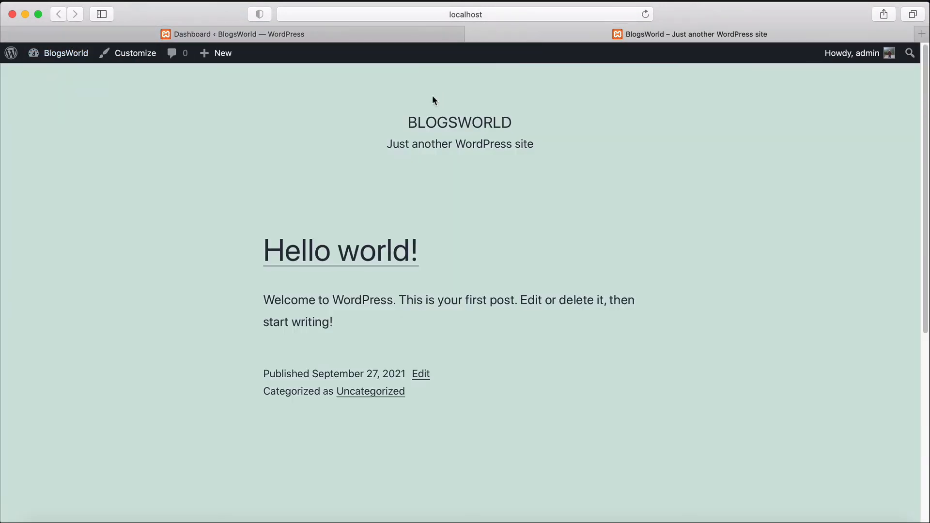
pyautogui.scroll(-3)
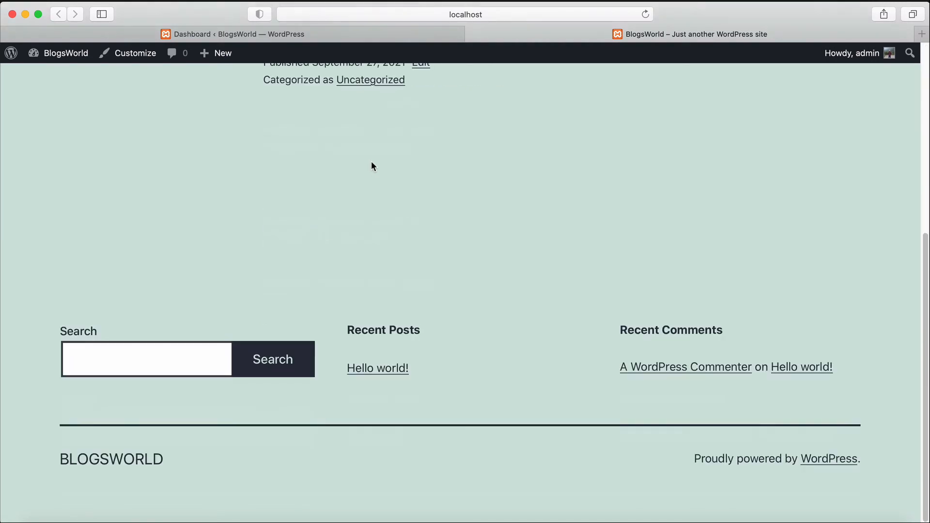
pyautogui.scroll(3)
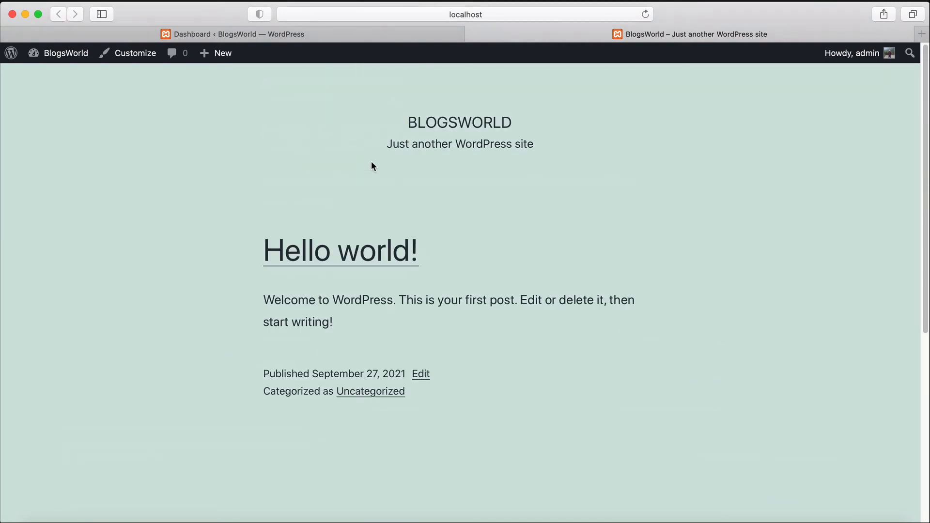
pyautogui.moveTo(531, 50)
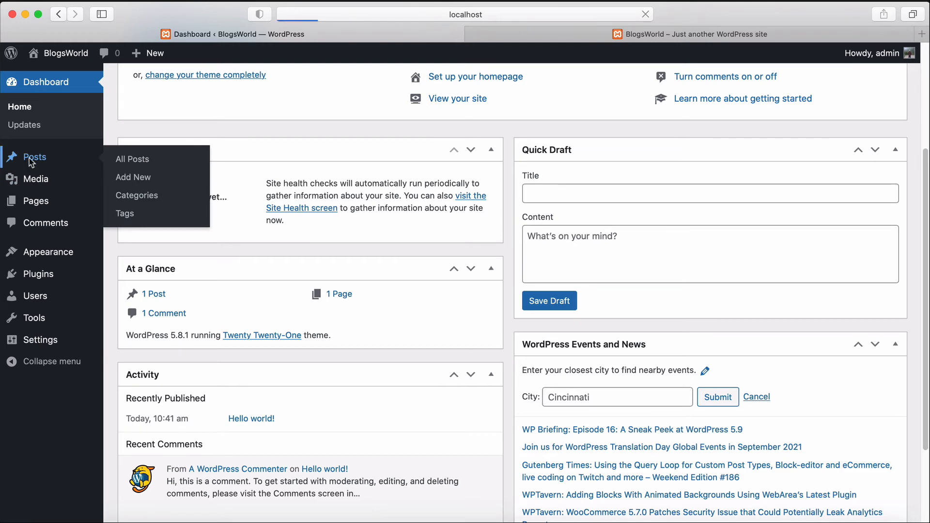
# - Start a new post titled 'How to Install WordPress on Localhost (5 Easy Steps)' with the welcome tour dismissed
pyautogui.click(132, 159)
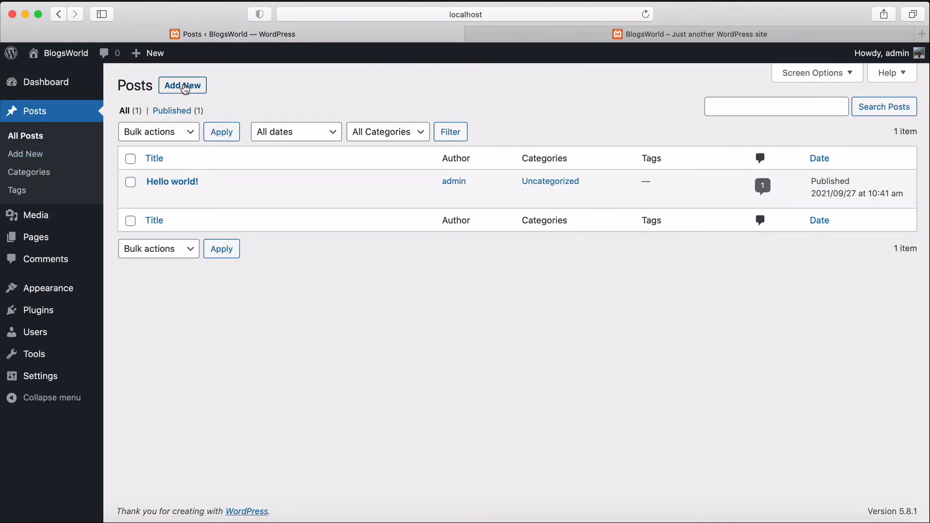
pyautogui.click(182, 85)
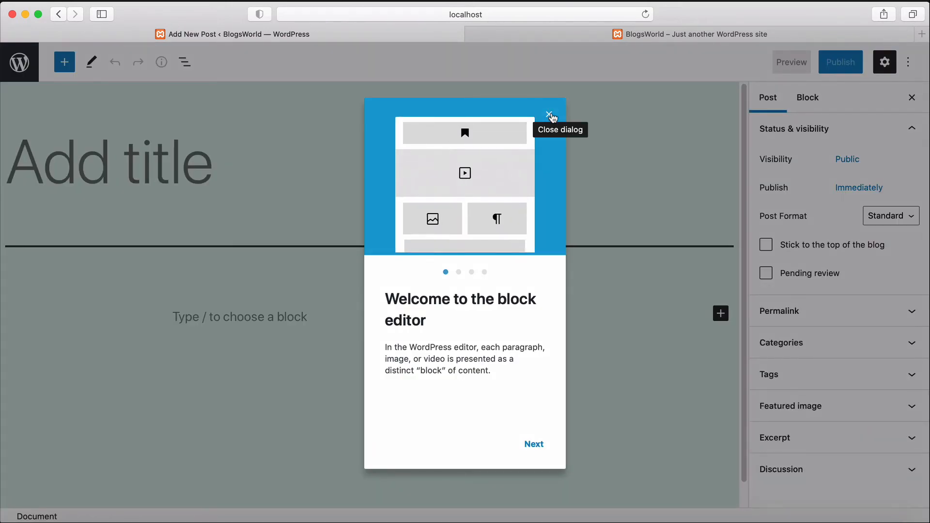
pyautogui.click(551, 115)
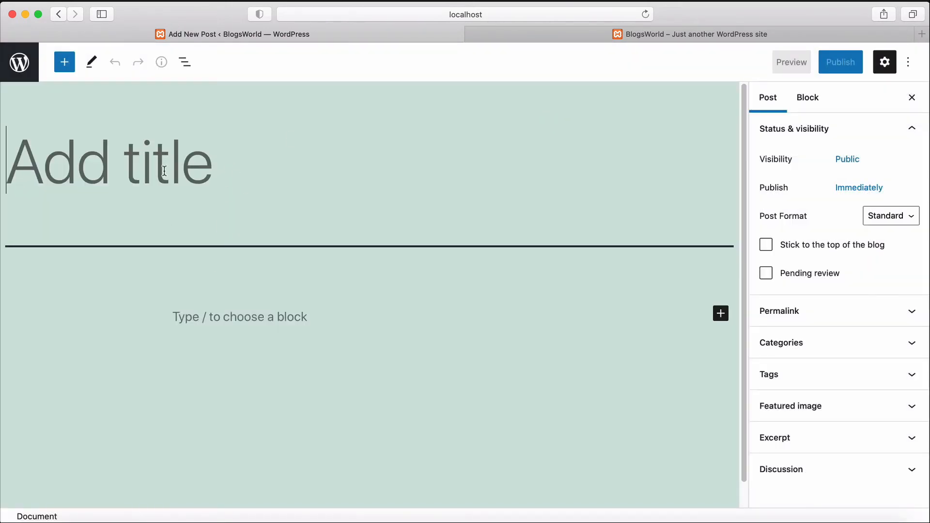
pyautogui.write('How to Install WordPress on Localhost (5 Easy Steps)')
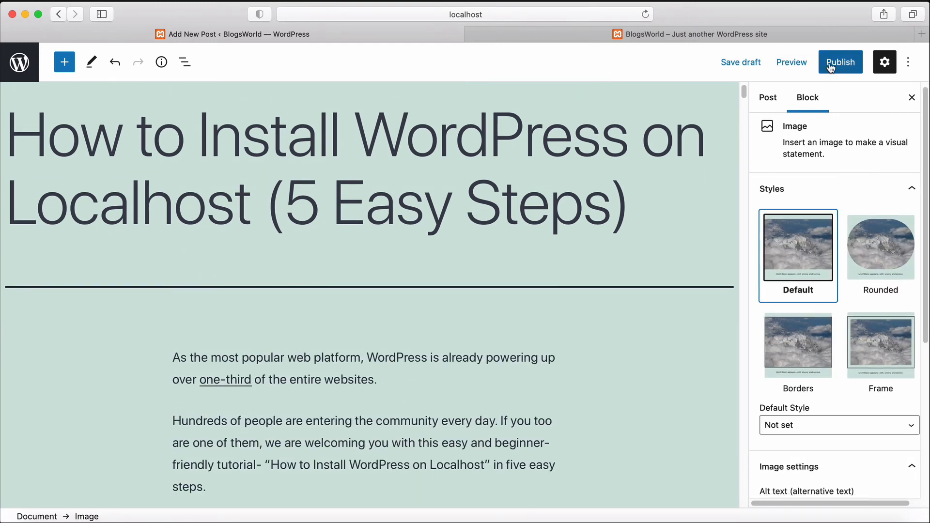
# - Publish the post and view it live on the BlogsWorld site
pyautogui.click(839, 62)
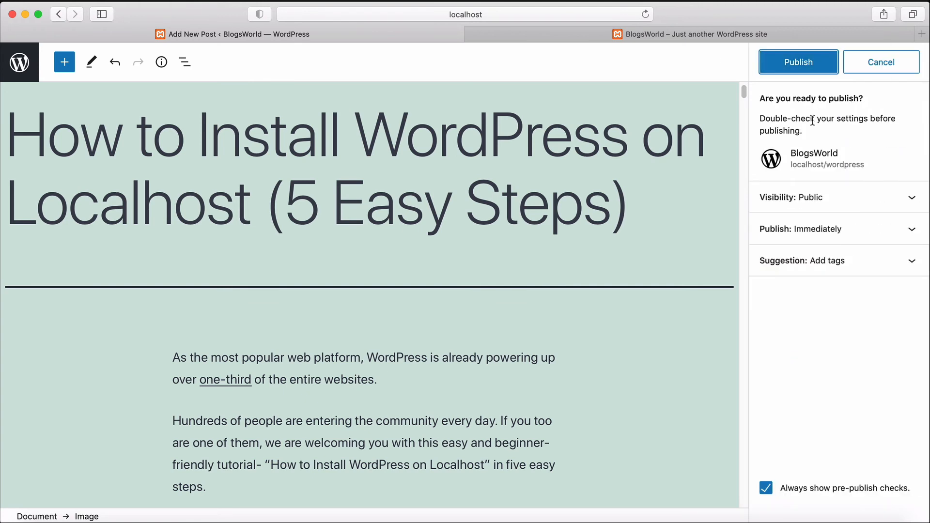
pyautogui.click(798, 62)
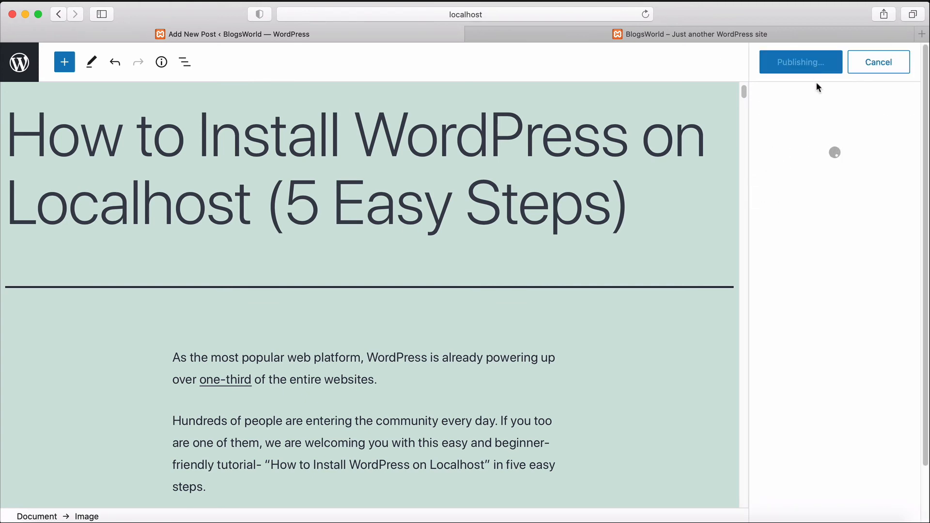
pyautogui.click(800, 61)
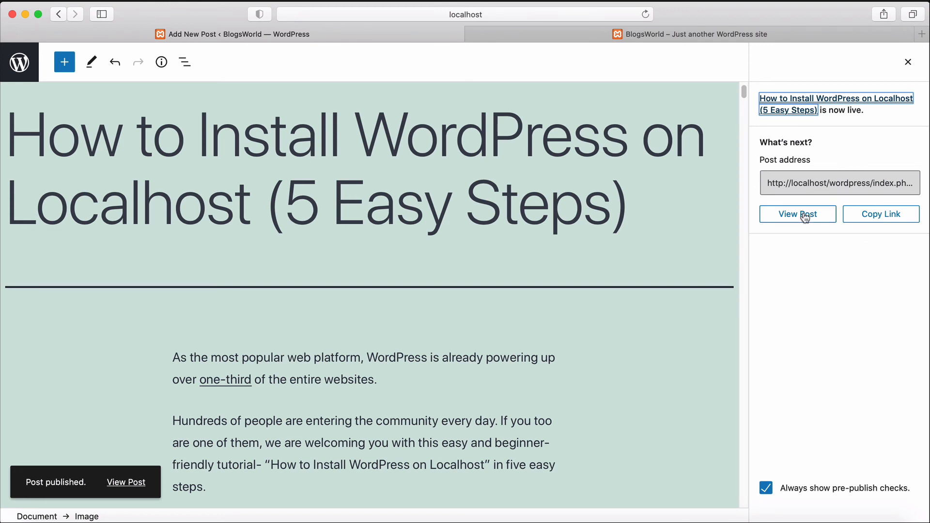
pyautogui.click(796, 215)
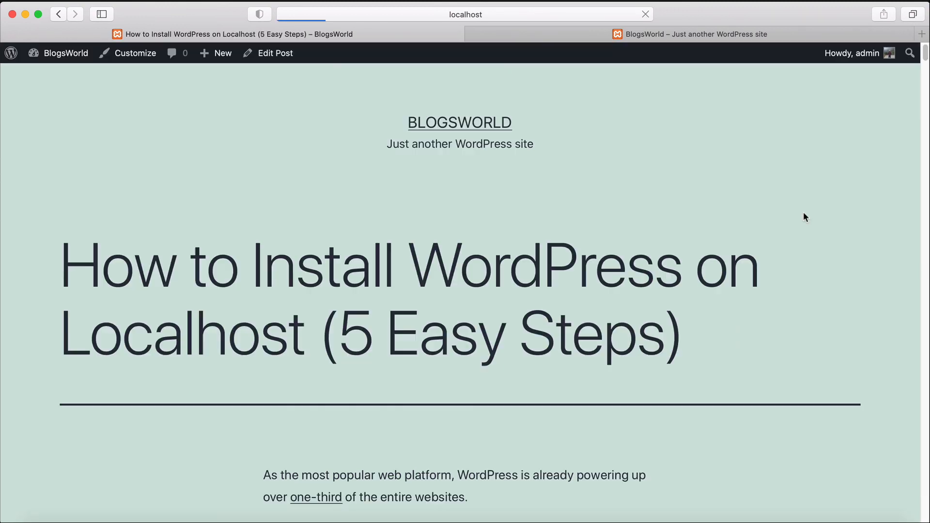
# - Scroll through the published article's XAMPP comparison table, installer screenshots and Step 1 section
pyautogui.scroll(-3)
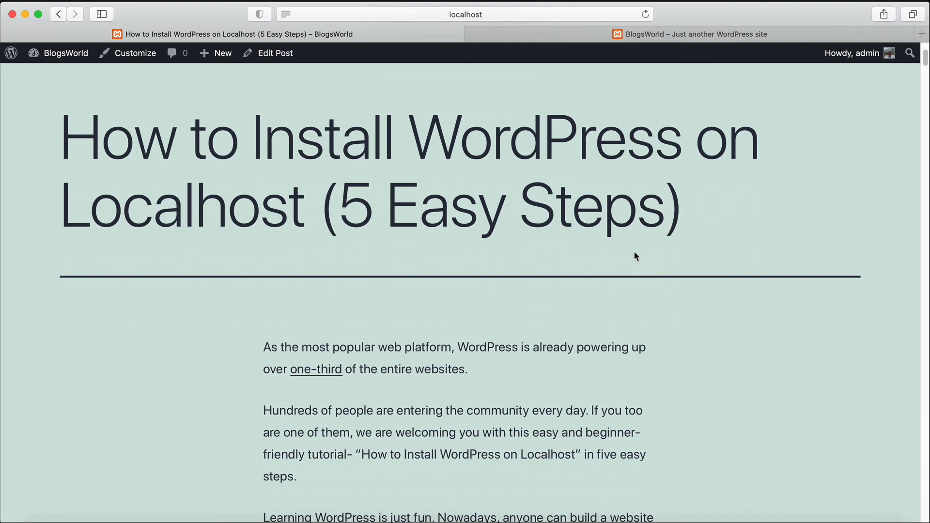
pyautogui.scroll(-3)
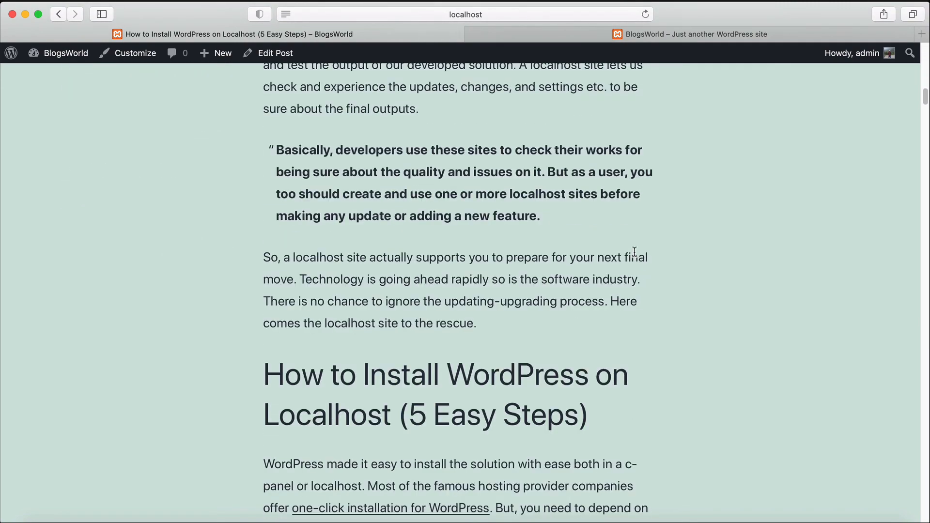
pyautogui.scroll(-3)
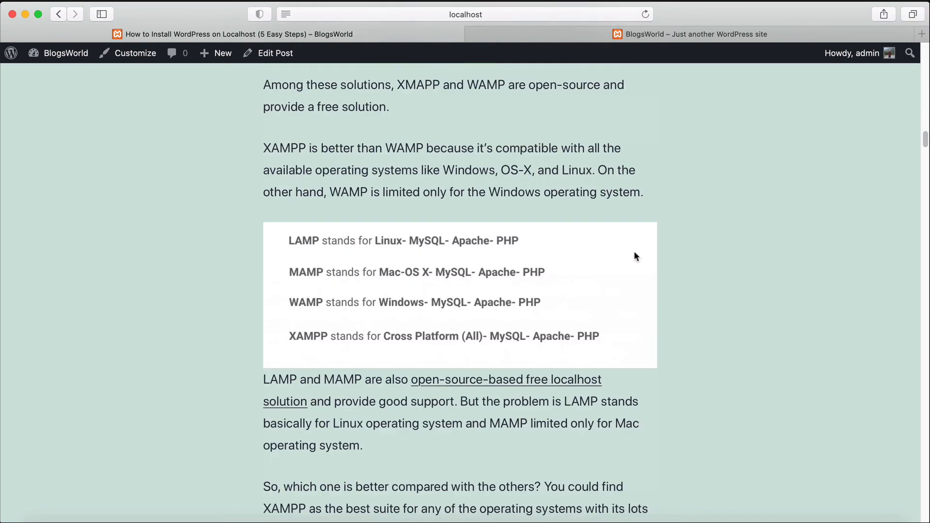
pyautogui.scroll(-3)
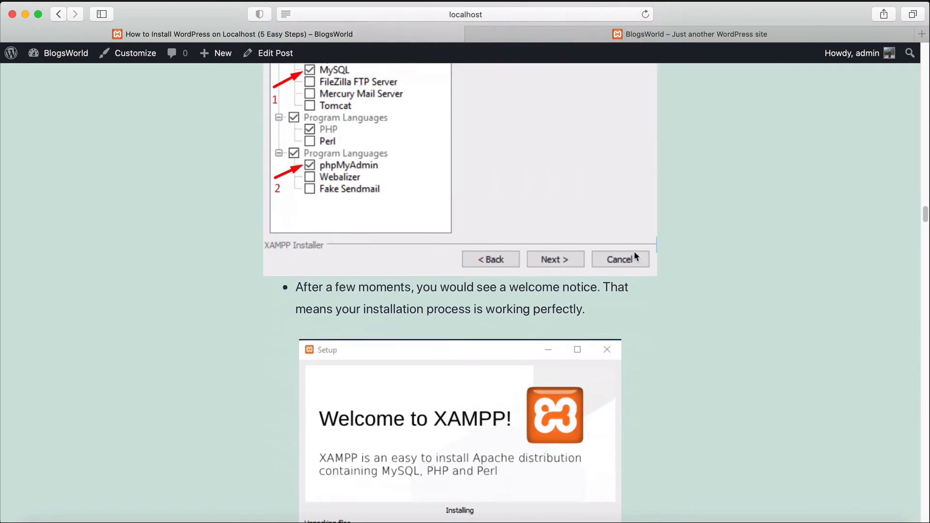
pyautogui.scroll(3)
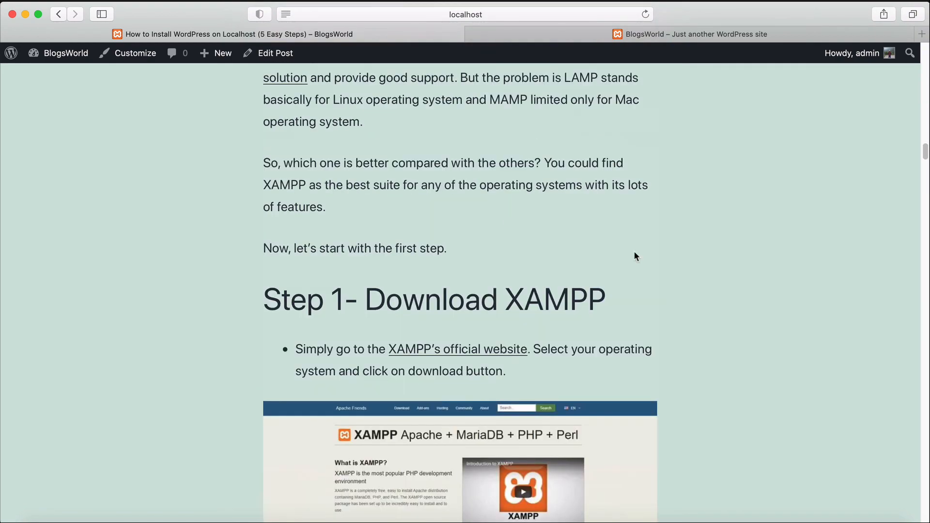
pyautogui.scroll(3)
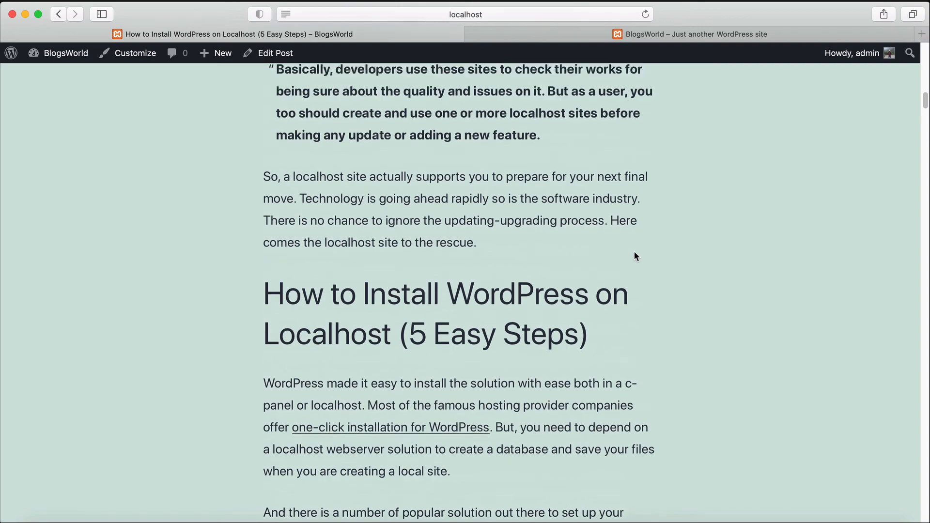